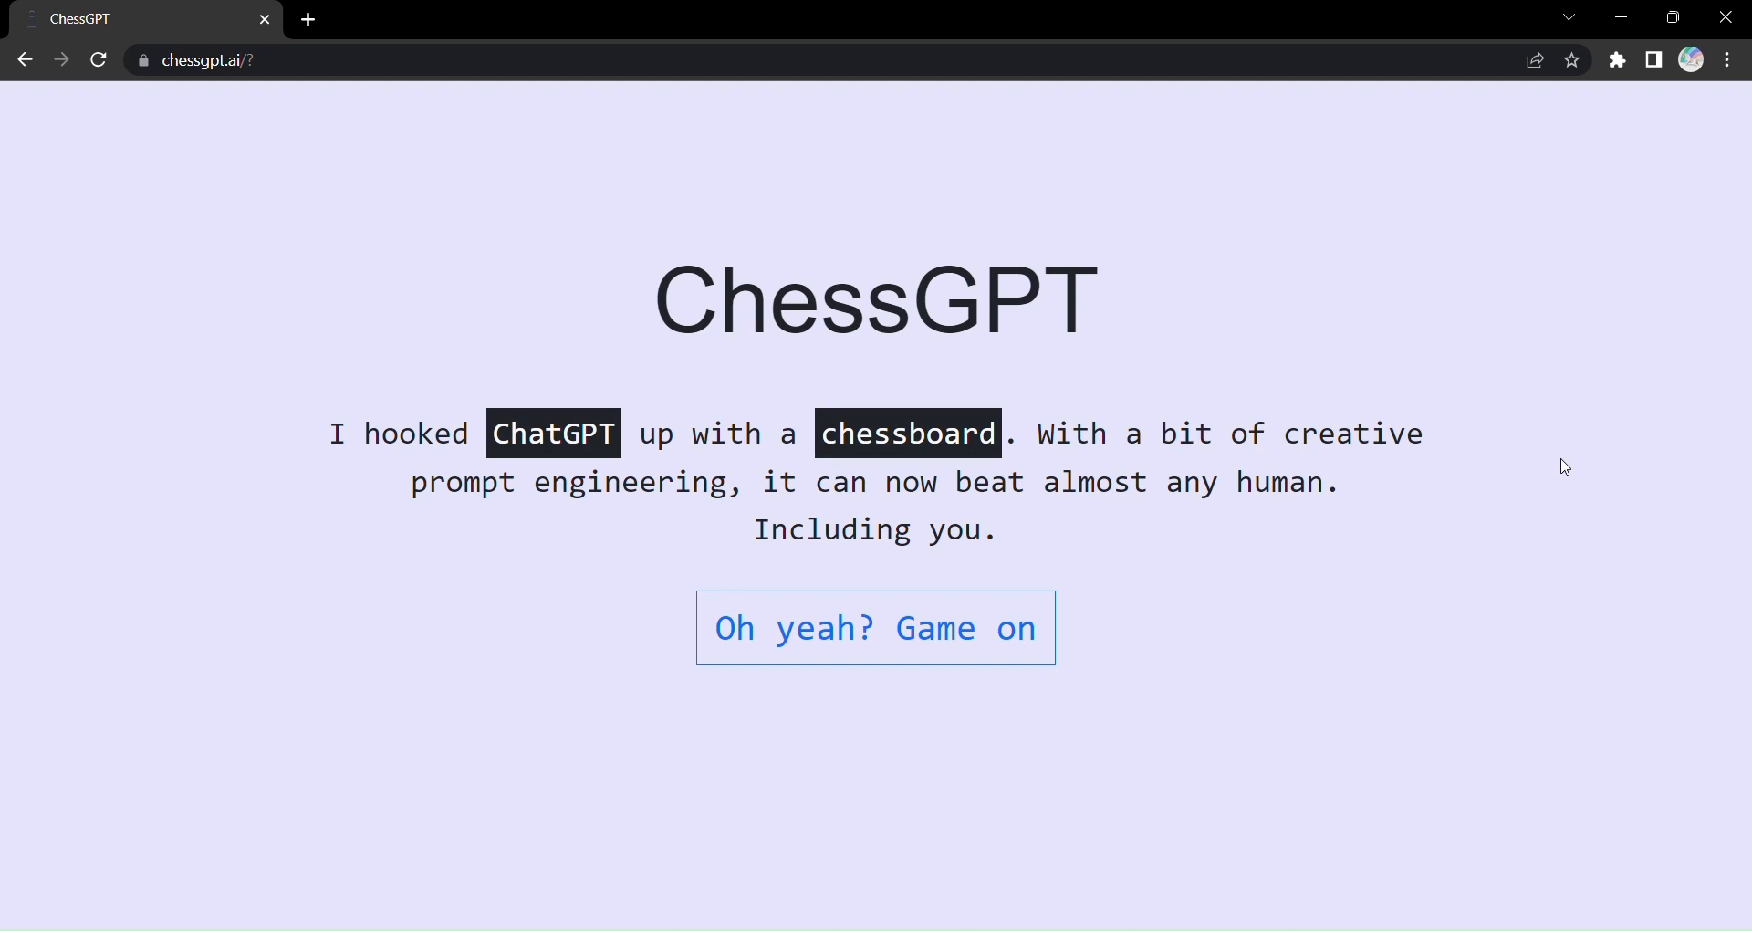
{"action": "mouse_move", "coordinate": [1505, 486]}
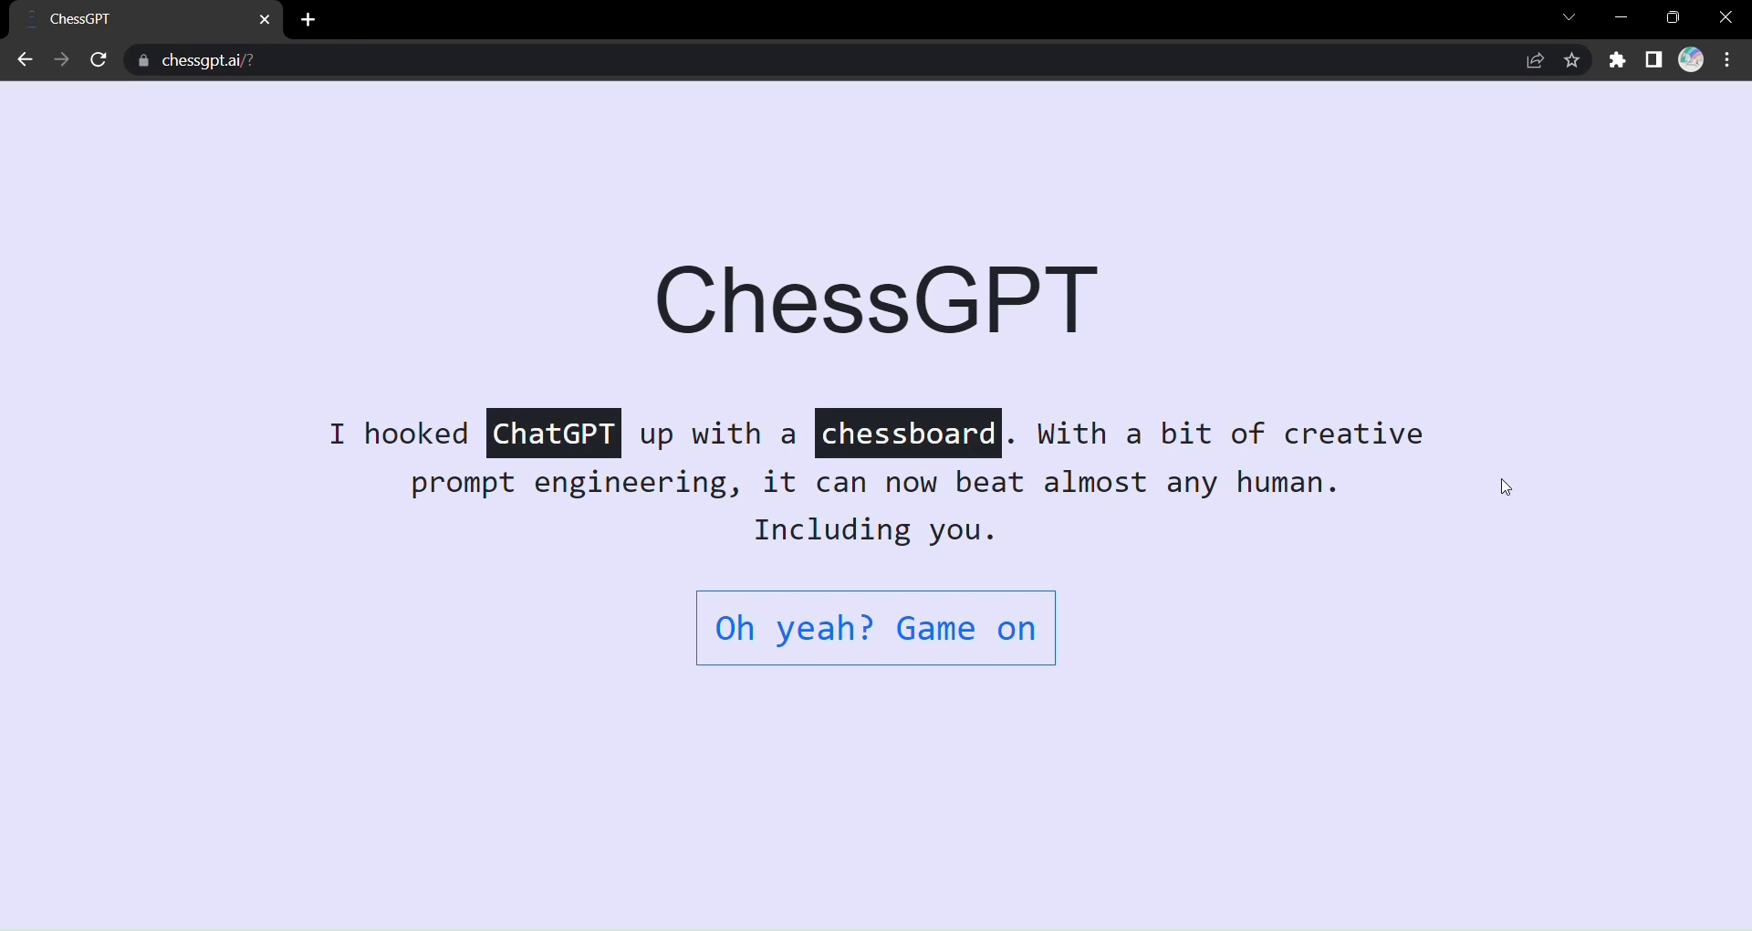
{"action": "mouse_move", "coordinate": [891, 633]}
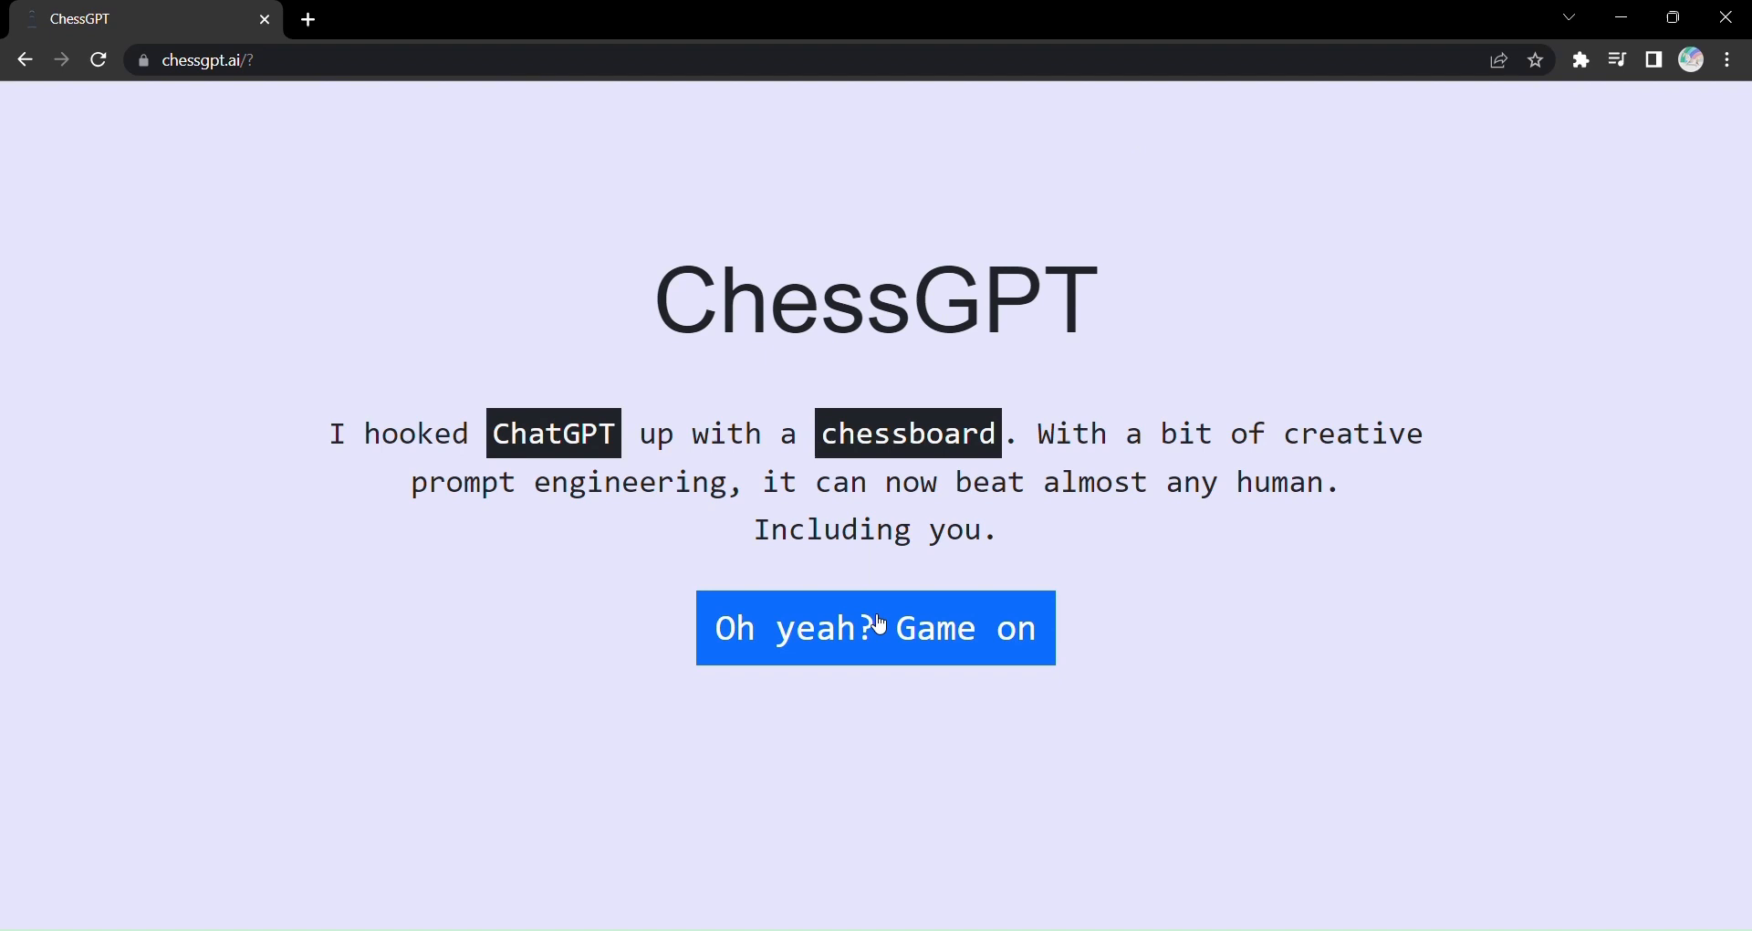
- Accept the challenge with 'Oh yeah? Game on', revealing the Stockfish ELO 3607 intro
{"action": "left_click", "coordinate": [875, 626]}
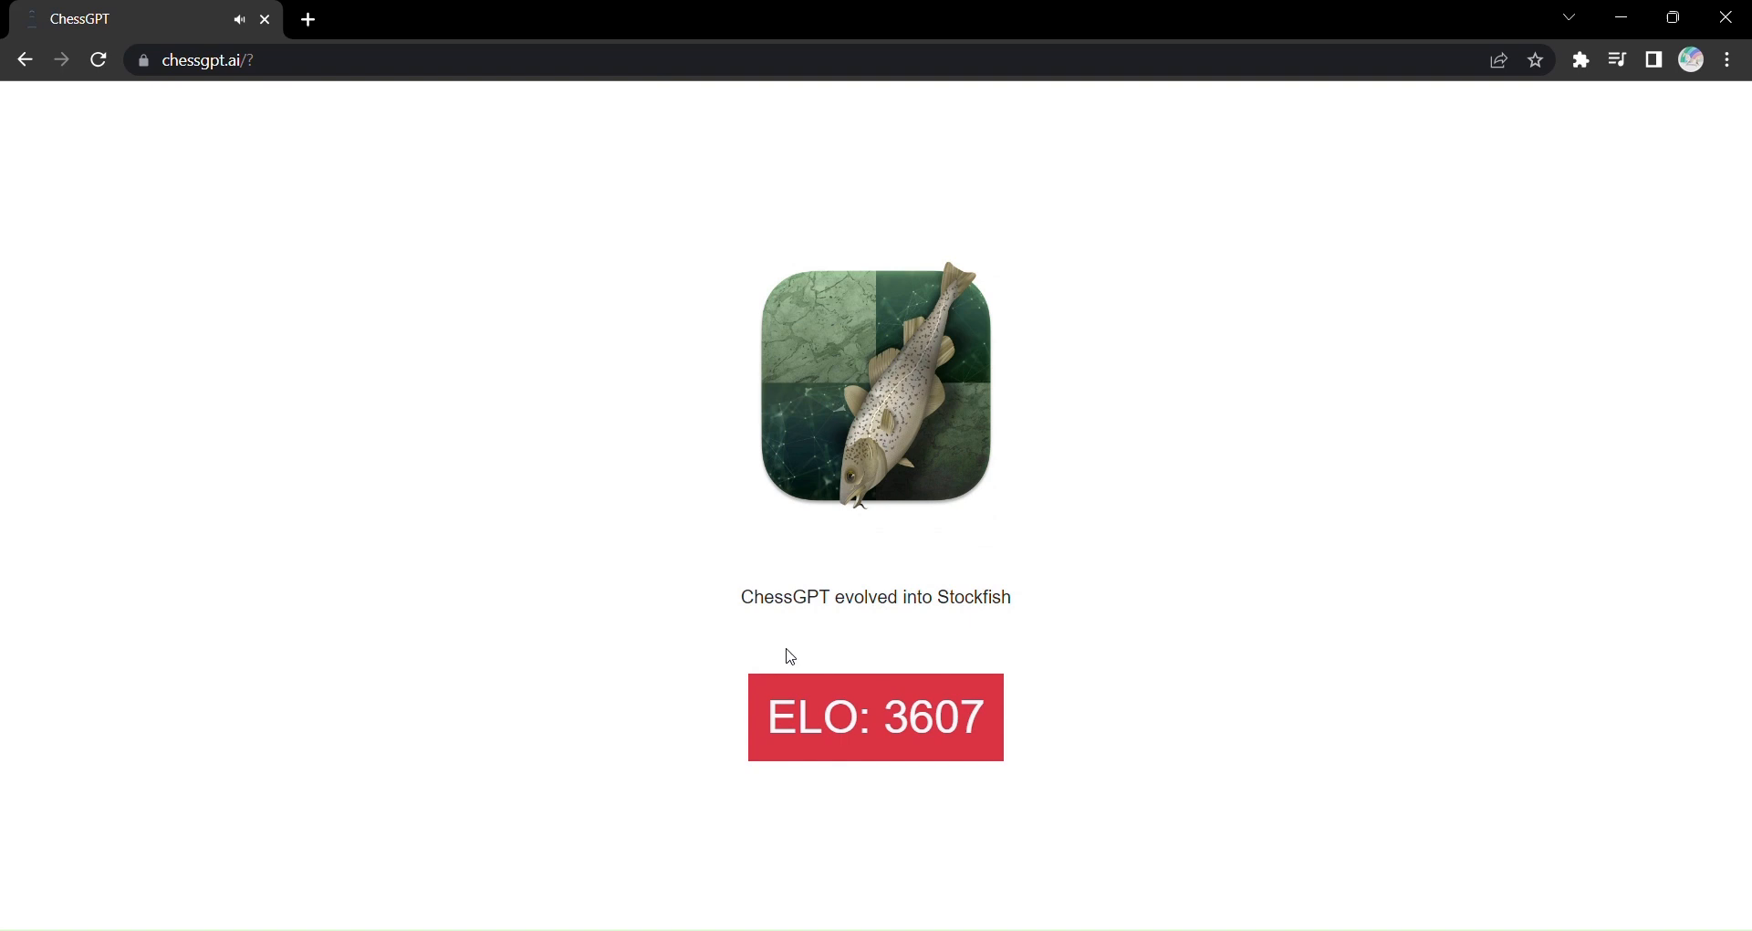
- Continue to the board and play White: a developing move, queen to e4, rook e1 to f1
{"action": "left_click", "coordinate": [875, 717]}
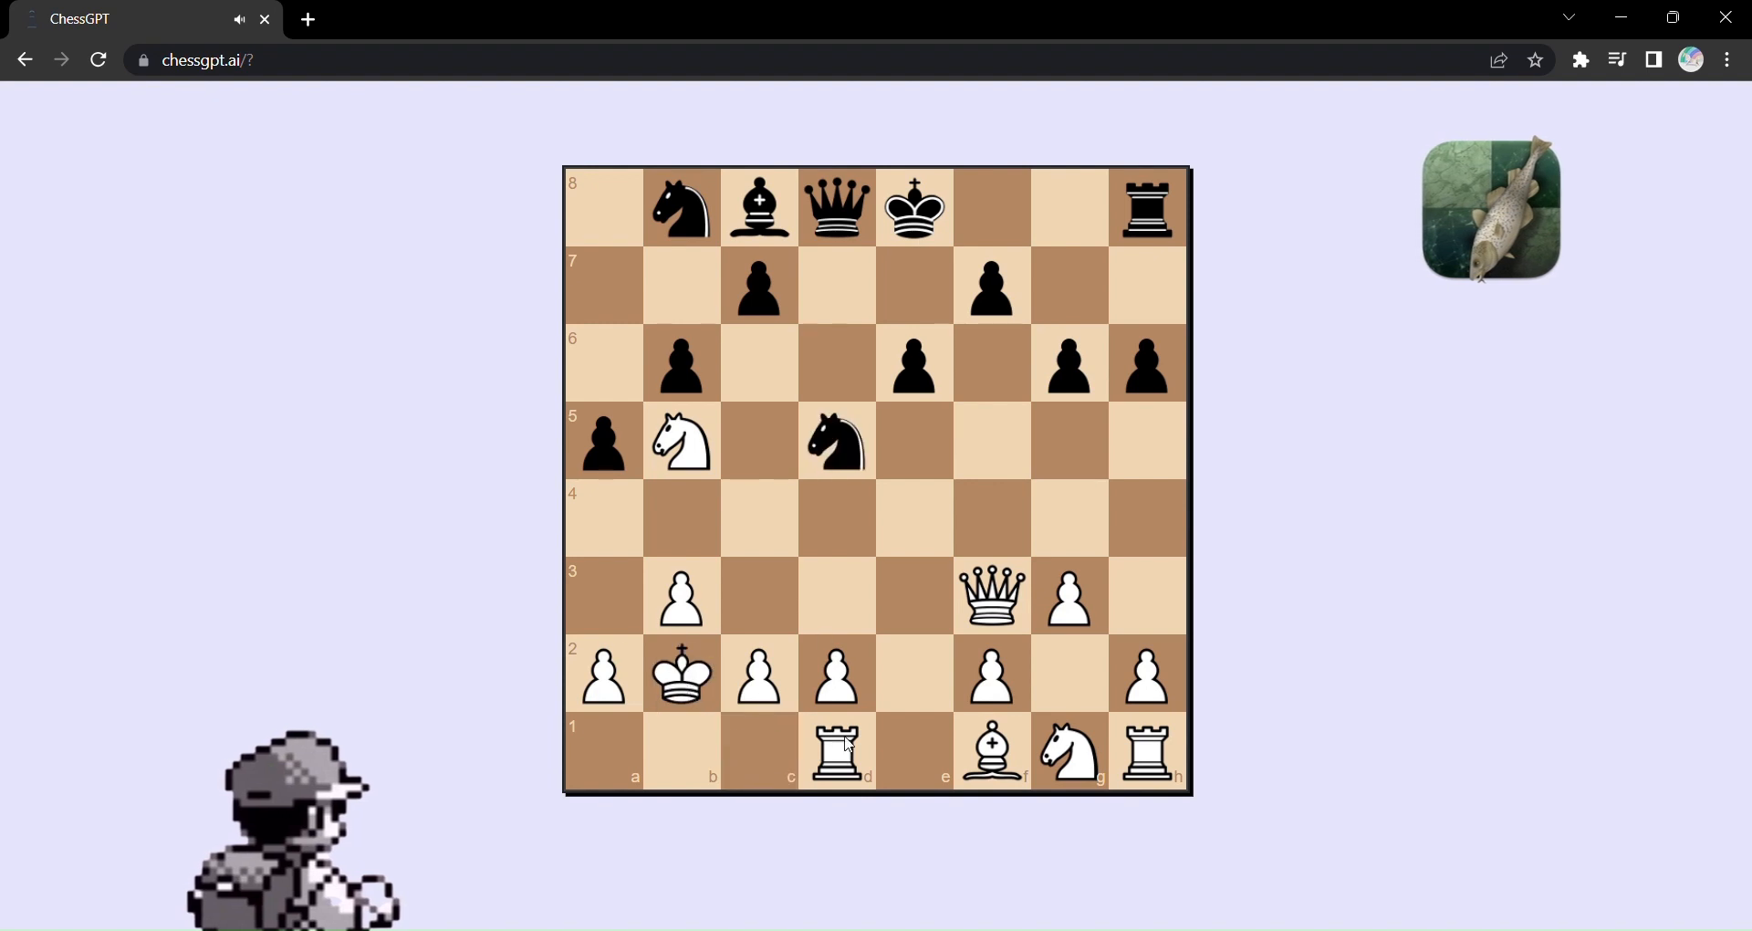
{"action": "left_click_drag", "start_coordinate": [990, 751], "coordinate": [1067, 673]}
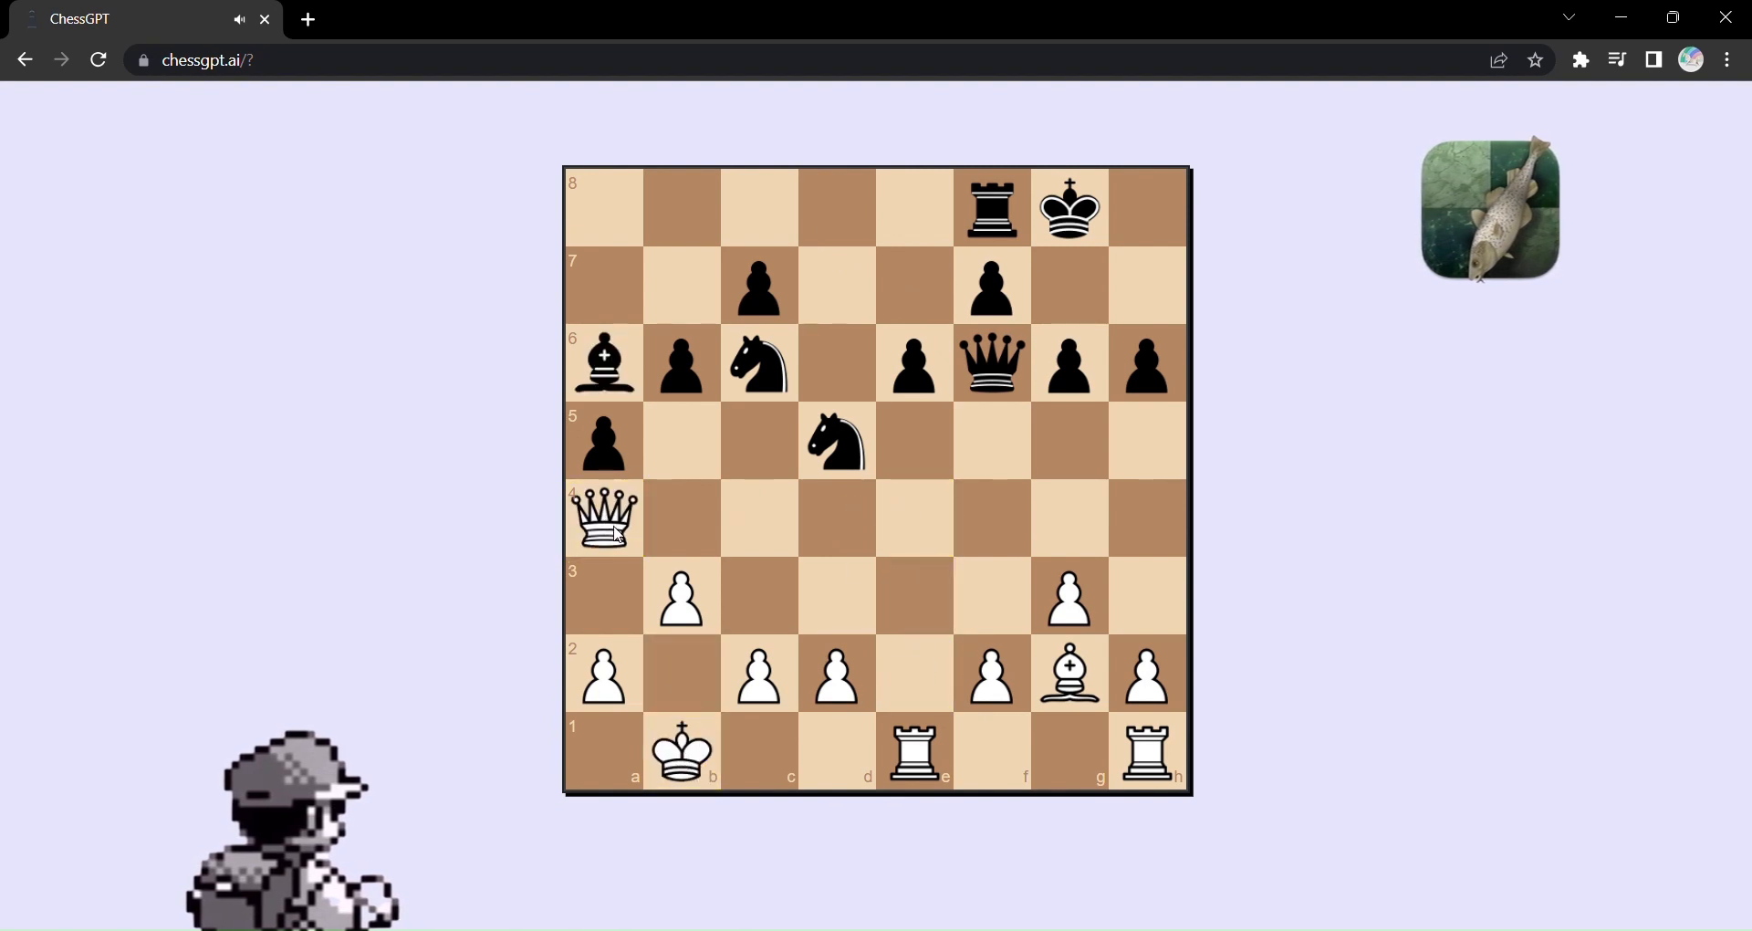
{"action": "left_click_drag", "start_coordinate": [604, 517], "coordinate": [1066, 517]}
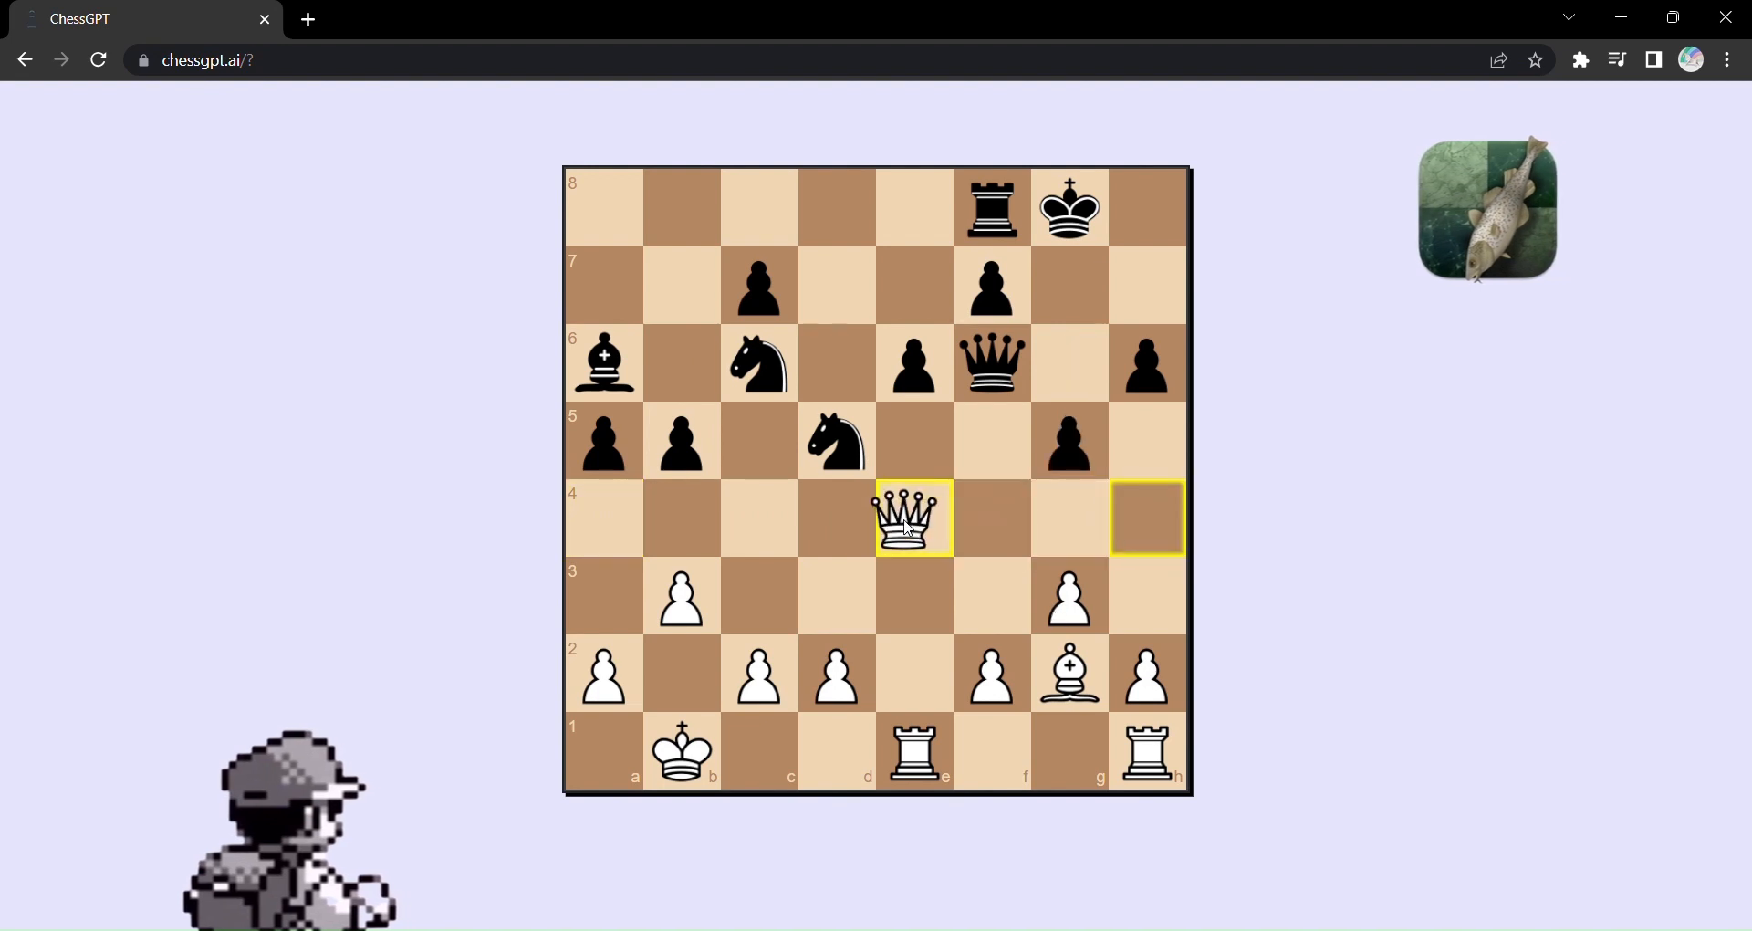
{"action": "left_click", "coordinate": [992, 750]}
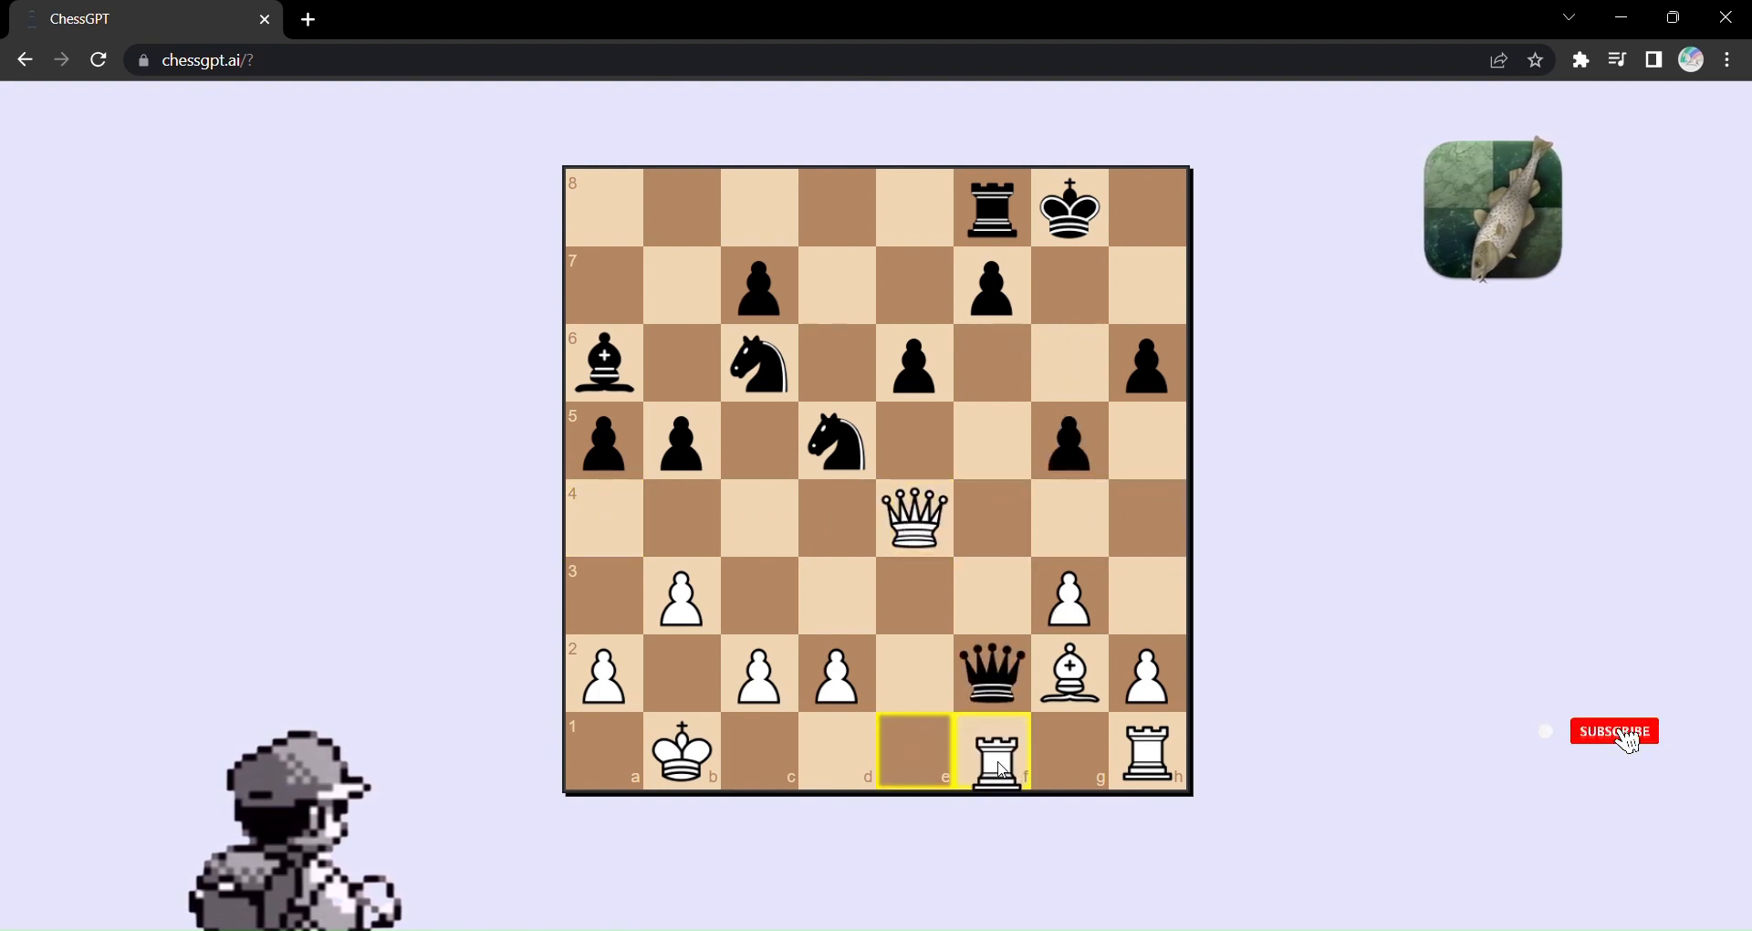